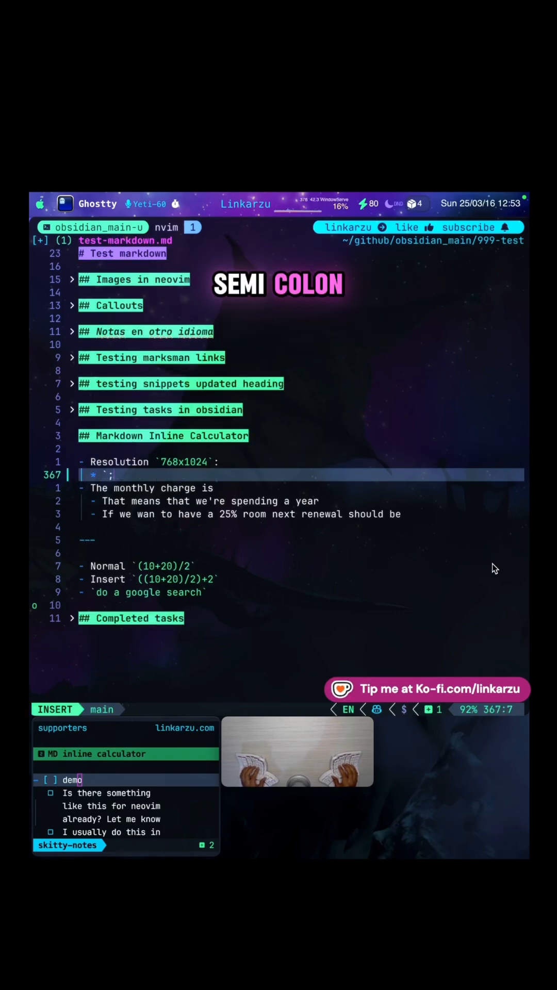
- Write the resolution expressions 768/2+768 and 1024/2+1024 so they calculate to 1152 and 1536
{"action": "type", "text": "768/2"}
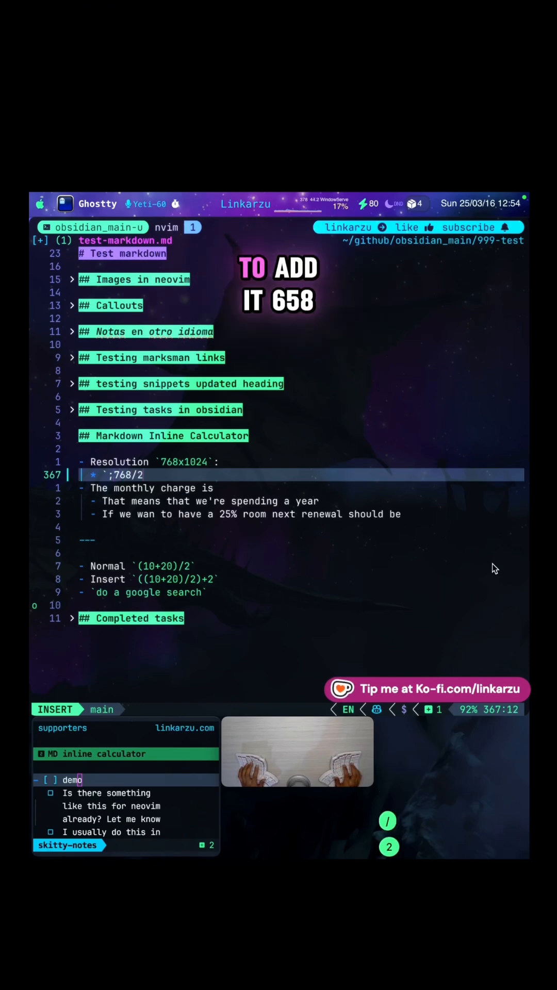
{"action": "type", "text": "+768=1152`"}
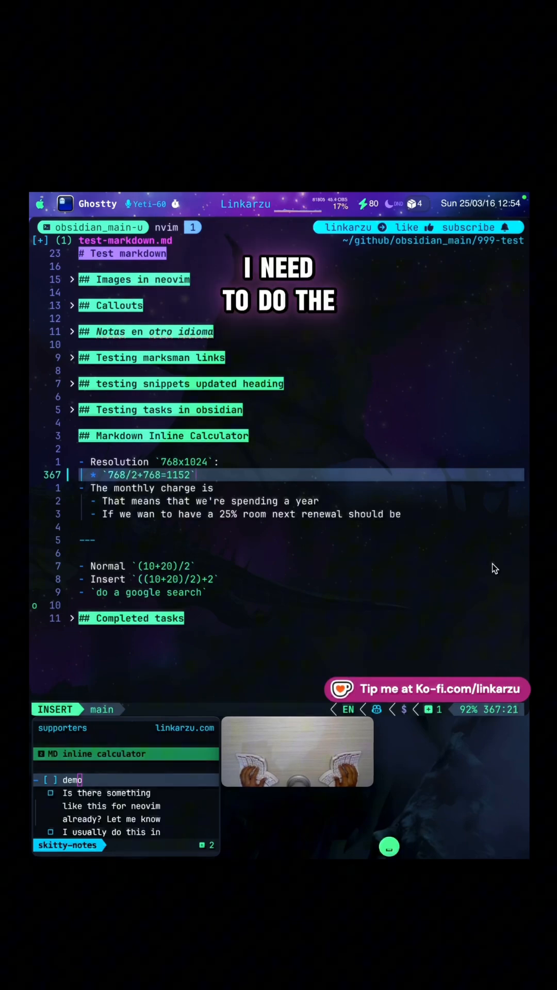
{"action": "type", "text": "and `;1024/2"}
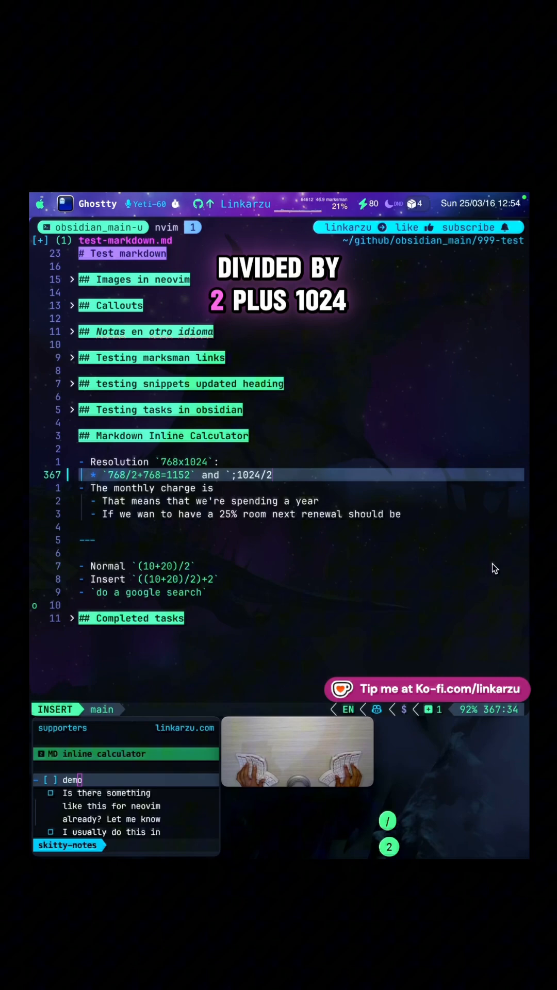
{"action": "type", "text": "1024=1536`"}
{"action": "left_click", "coordinate": [300, 488]}
{"action": "type", "text": " `;"}
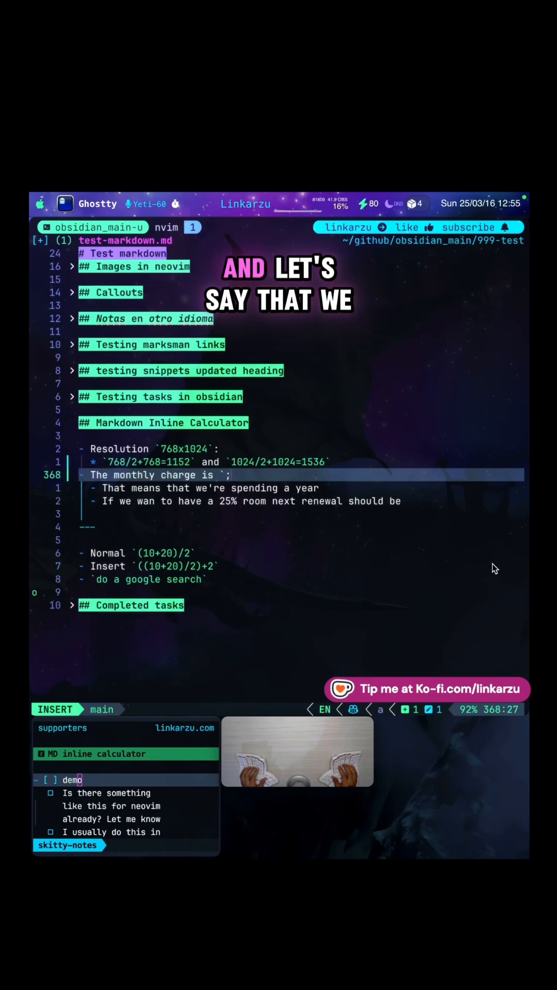
- Enter 123*30 for the monthly charge (=3690) and start the yearly 3690*12 expression
{"action": "type", "text": "123*30"}
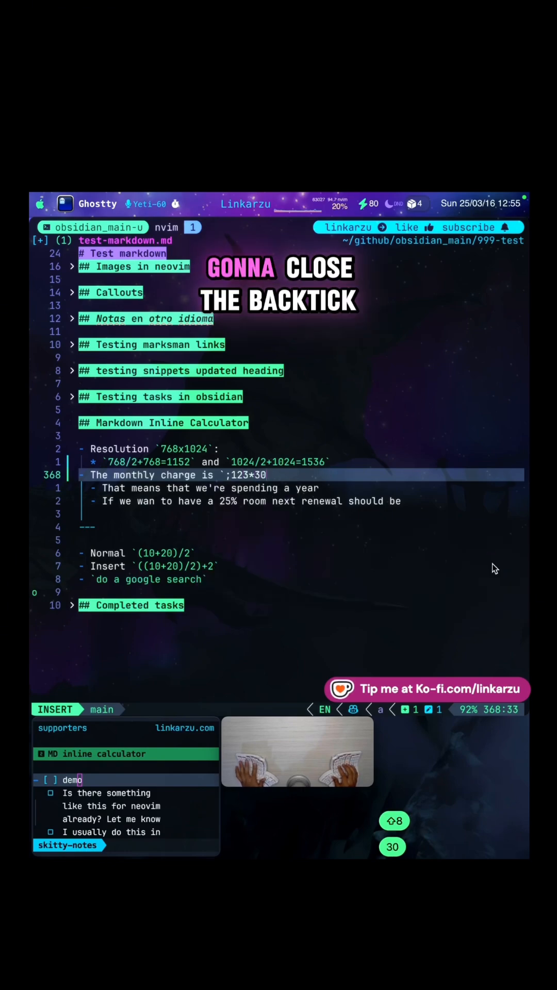
{"action": "type", "text": "`"}
{"action": "left_click", "coordinate": [301, 488]}
{"action": "type", "text": " `;"}
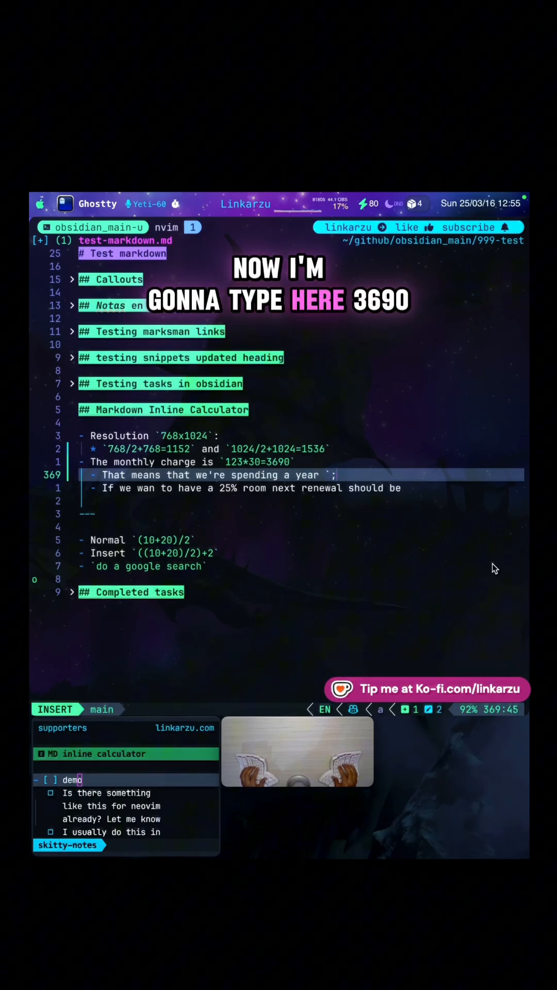
{"action": "type", "text": "3690*12=44280"}
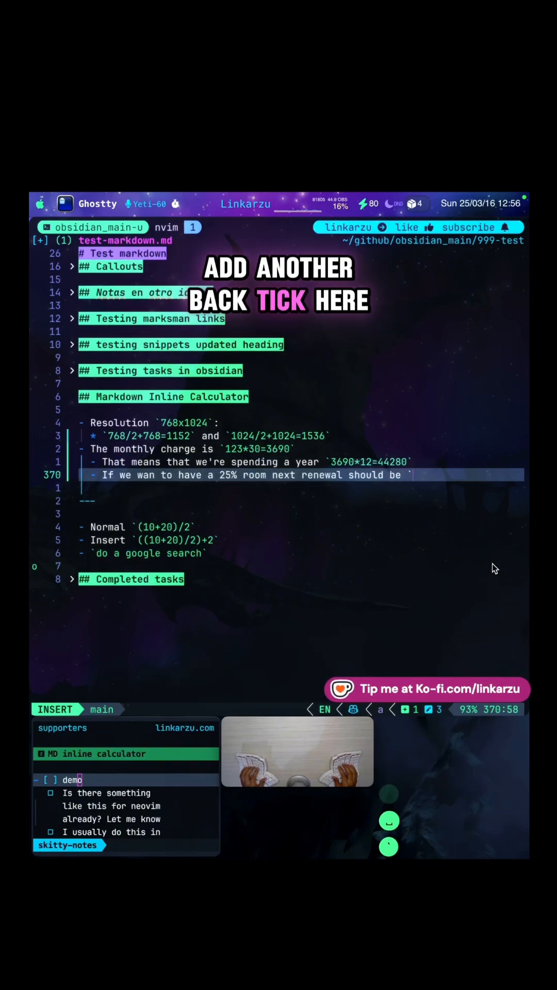
- Enter 44280*0.25+44280 as a triggered expression giving the 55350 renewal figure
{"action": "type", "text": "`;44280*"}
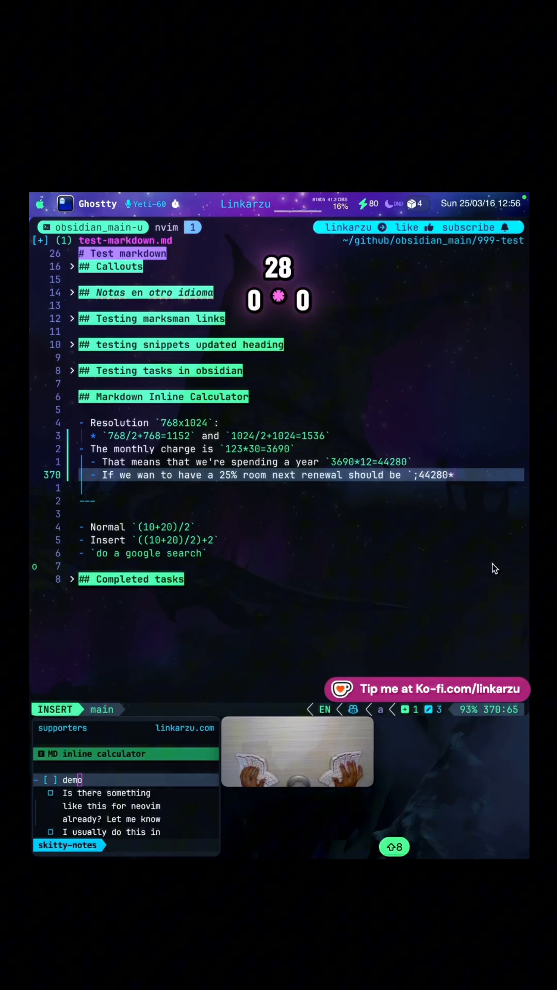
{"action": "type", "text": "0.25+"}
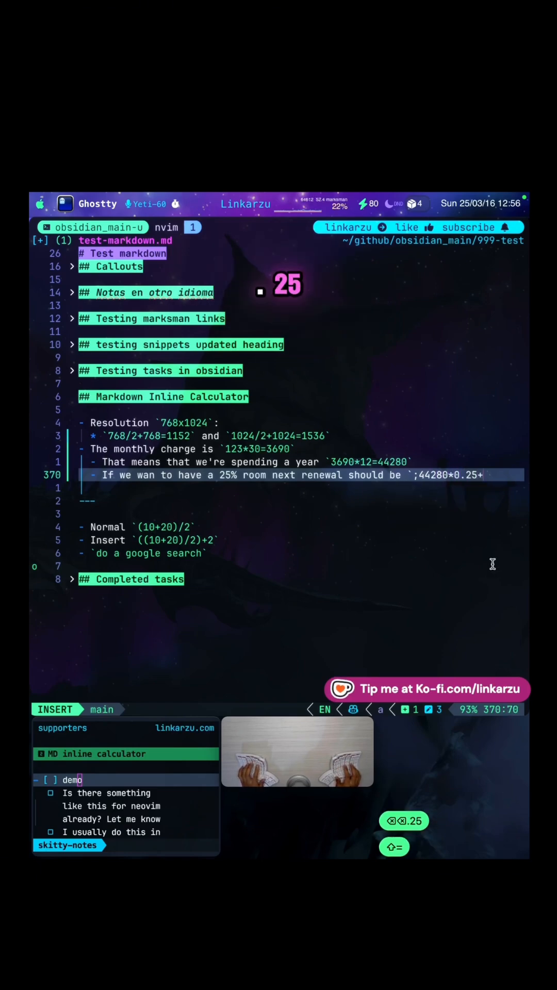
{"action": "type", "text": "44280=55350"}
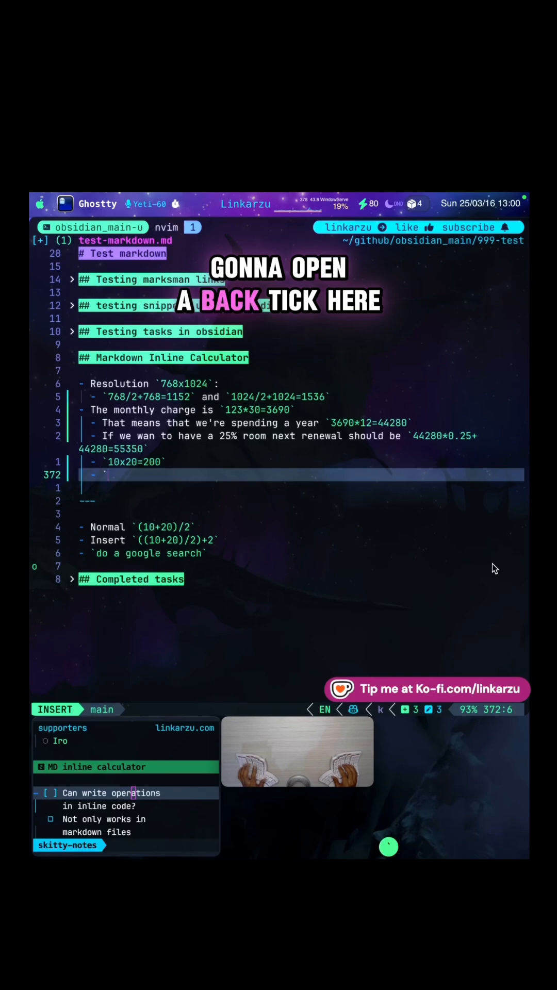
- Add a backticked 10x20 bullet without the semicolon trigger so it stays uncalculated
{"action": "type", "text": "`10"}
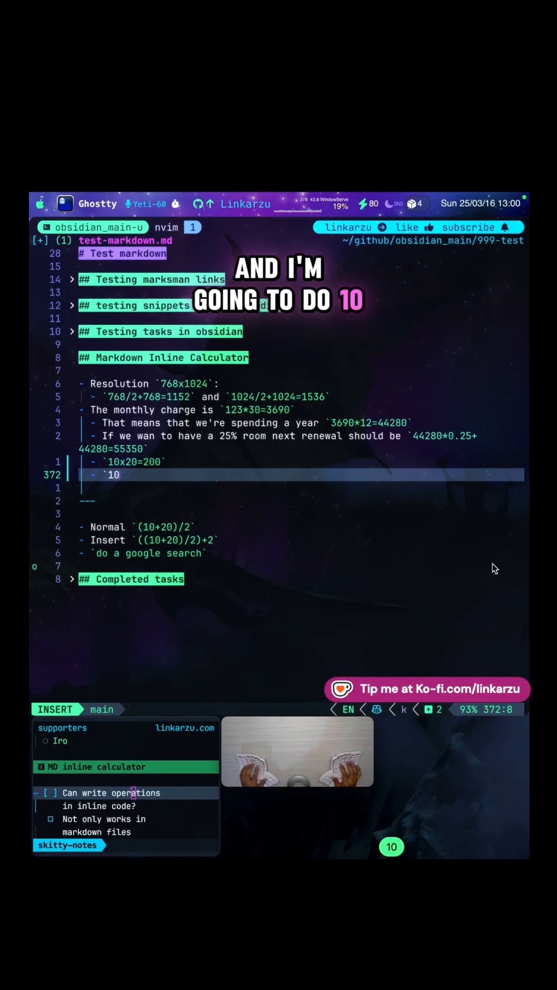
{"action": "type", "text": "x20"}
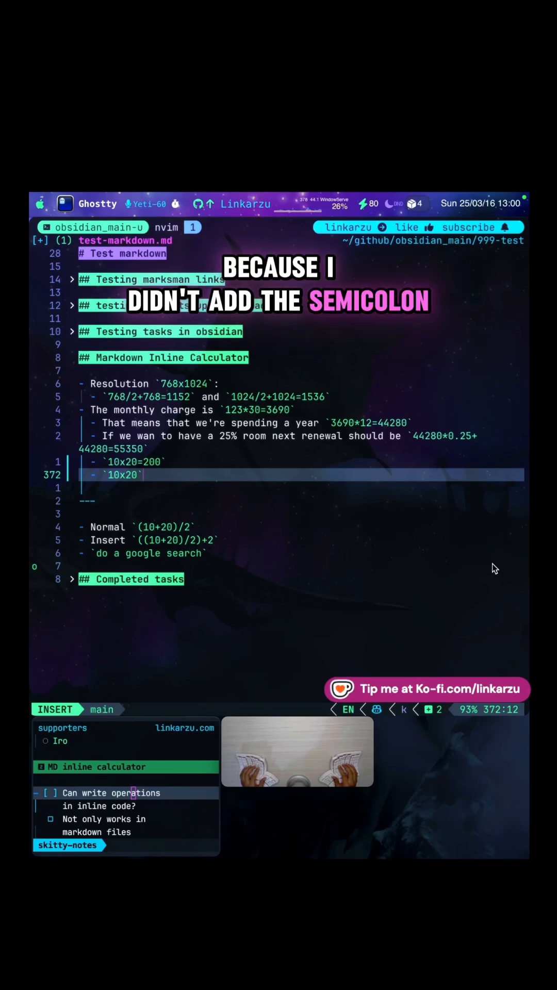
{"action": "key", "text": "Escape"}
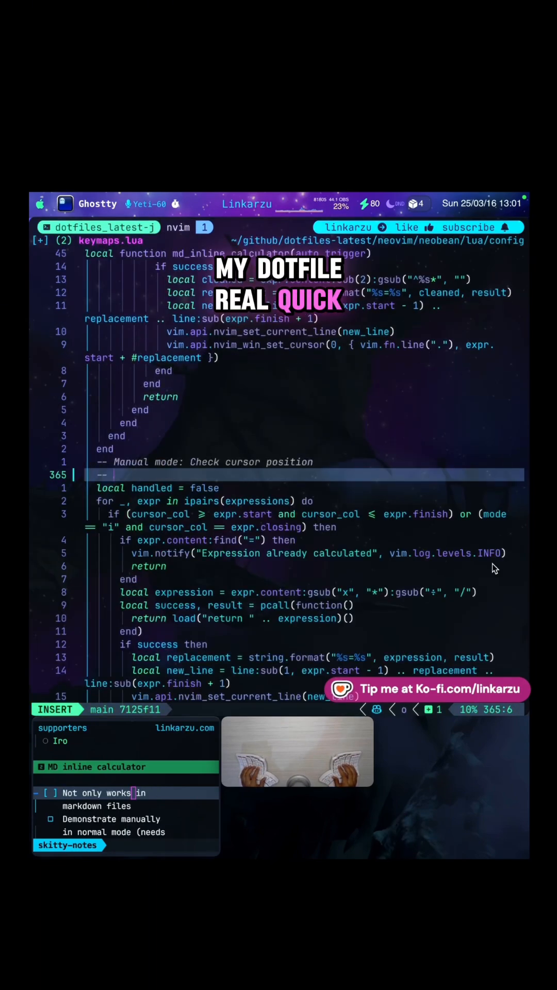
- Start a ;20x calculation inside a keymaps.lua comment and leave insert mode
{"action": "type", "text": ";"}
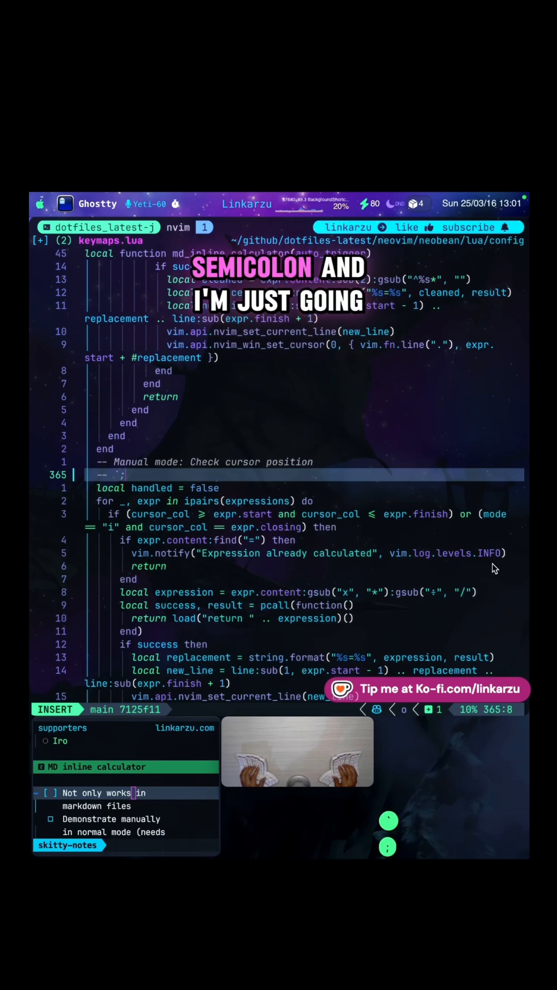
{"action": "type", "text": "20"}
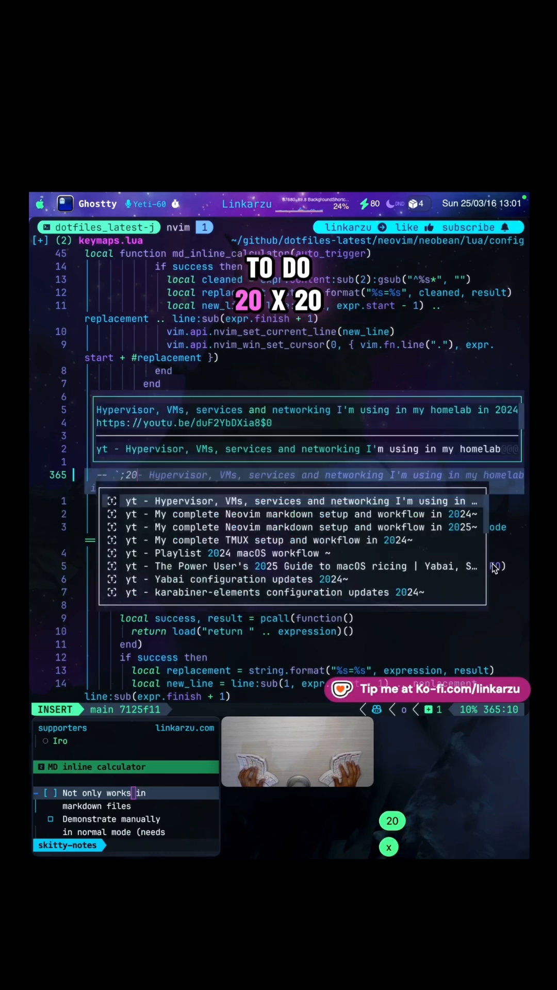
{"action": "key", "text": "Escape"}
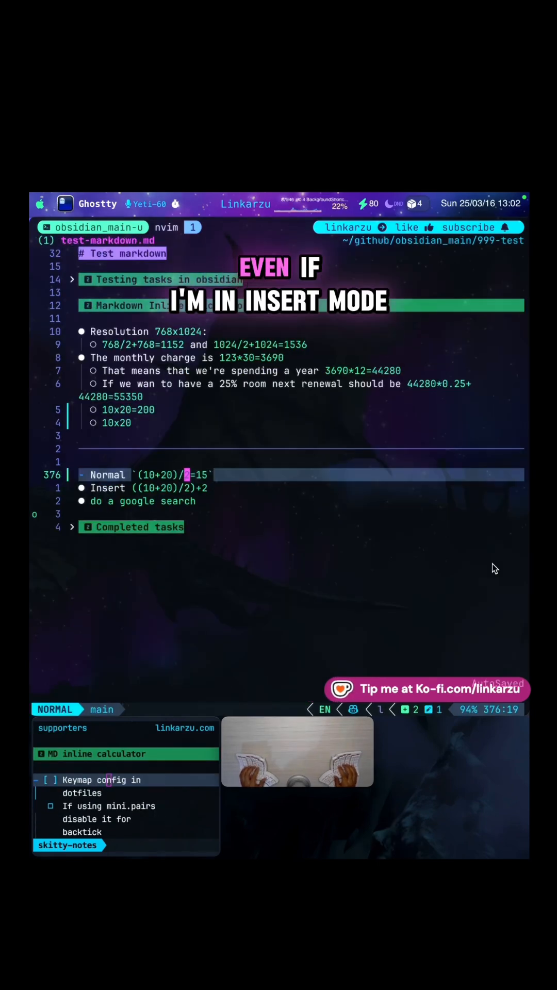
- Calculate ((10+20)/2)+2=17 on the Insert line, then jump to the top of mini-pairs.lua
{"action": "key", "text": "i"}
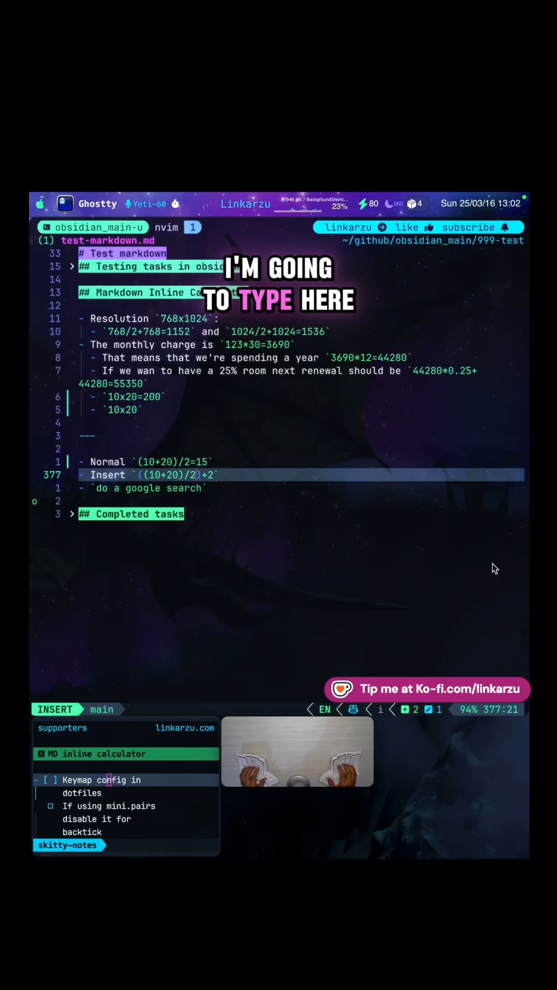
{"action": "key", "text": "Escape"}
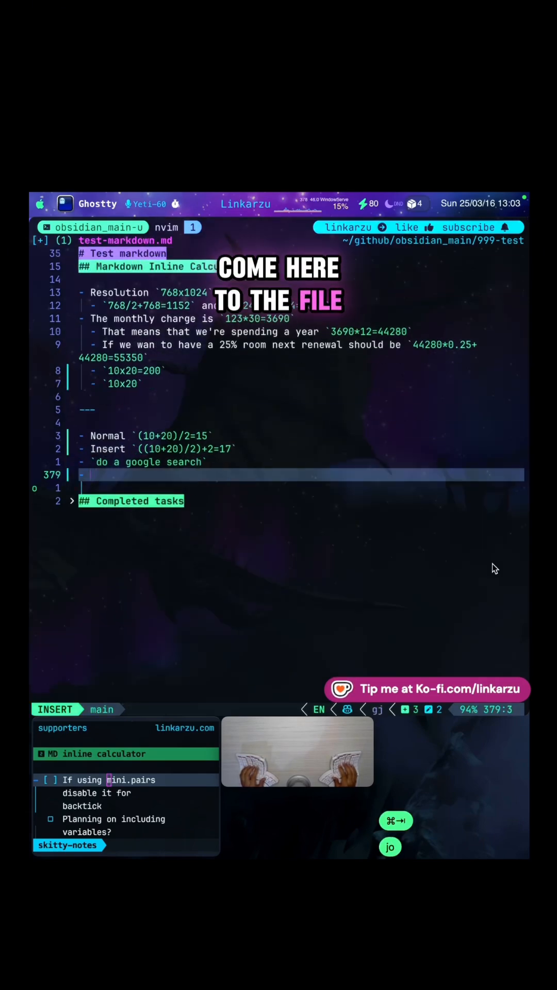
{"action": "type", "text": "("}
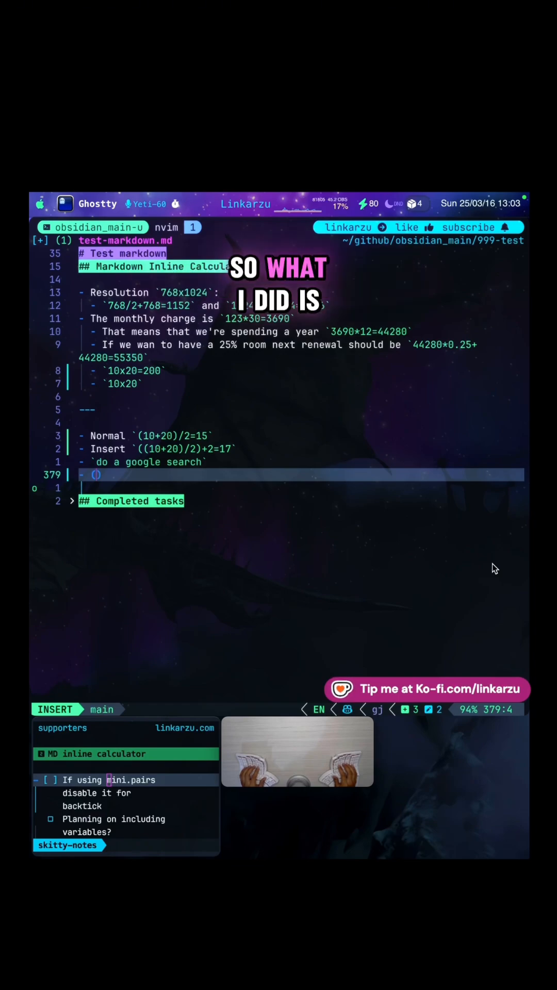
{"action": "key", "text": "backspace"}
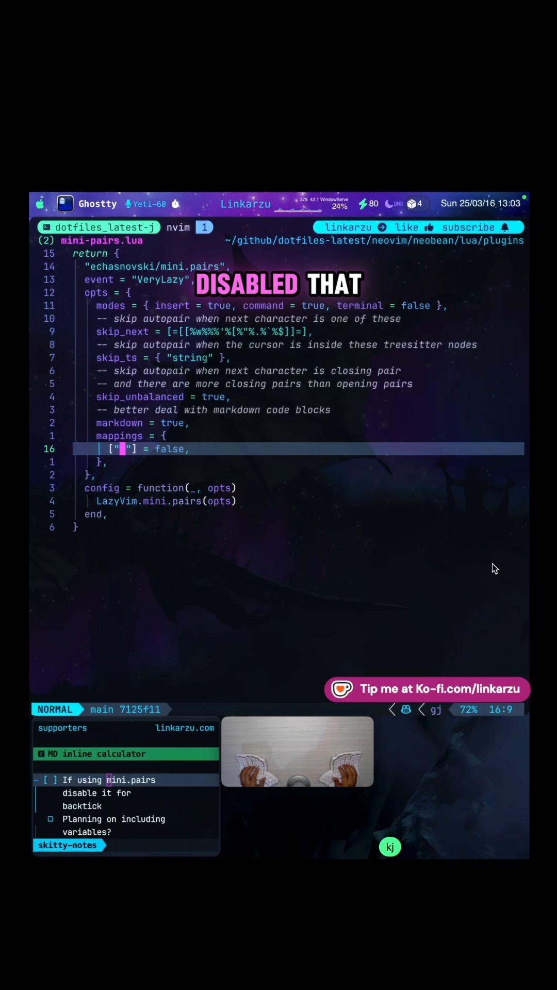
{"action": "key", "text": "gg"}
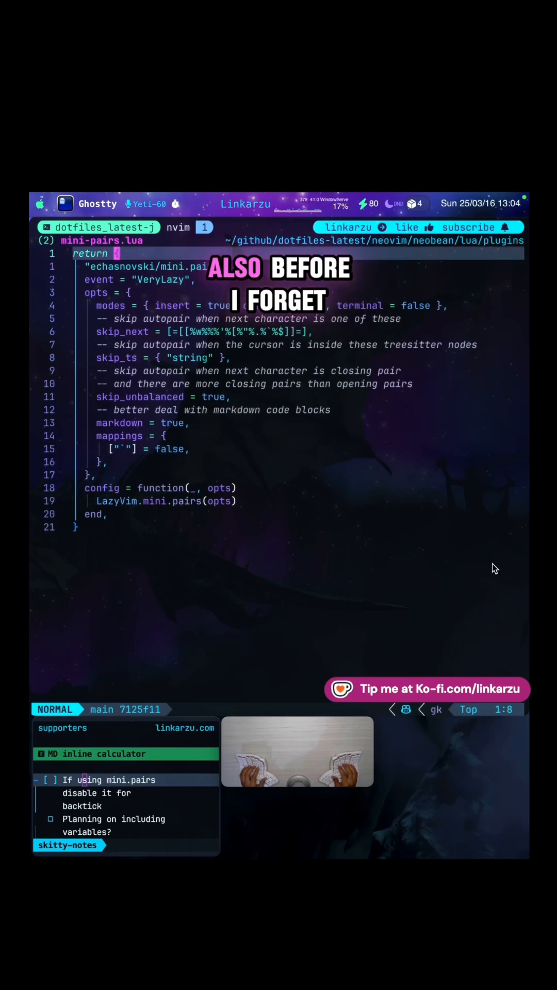